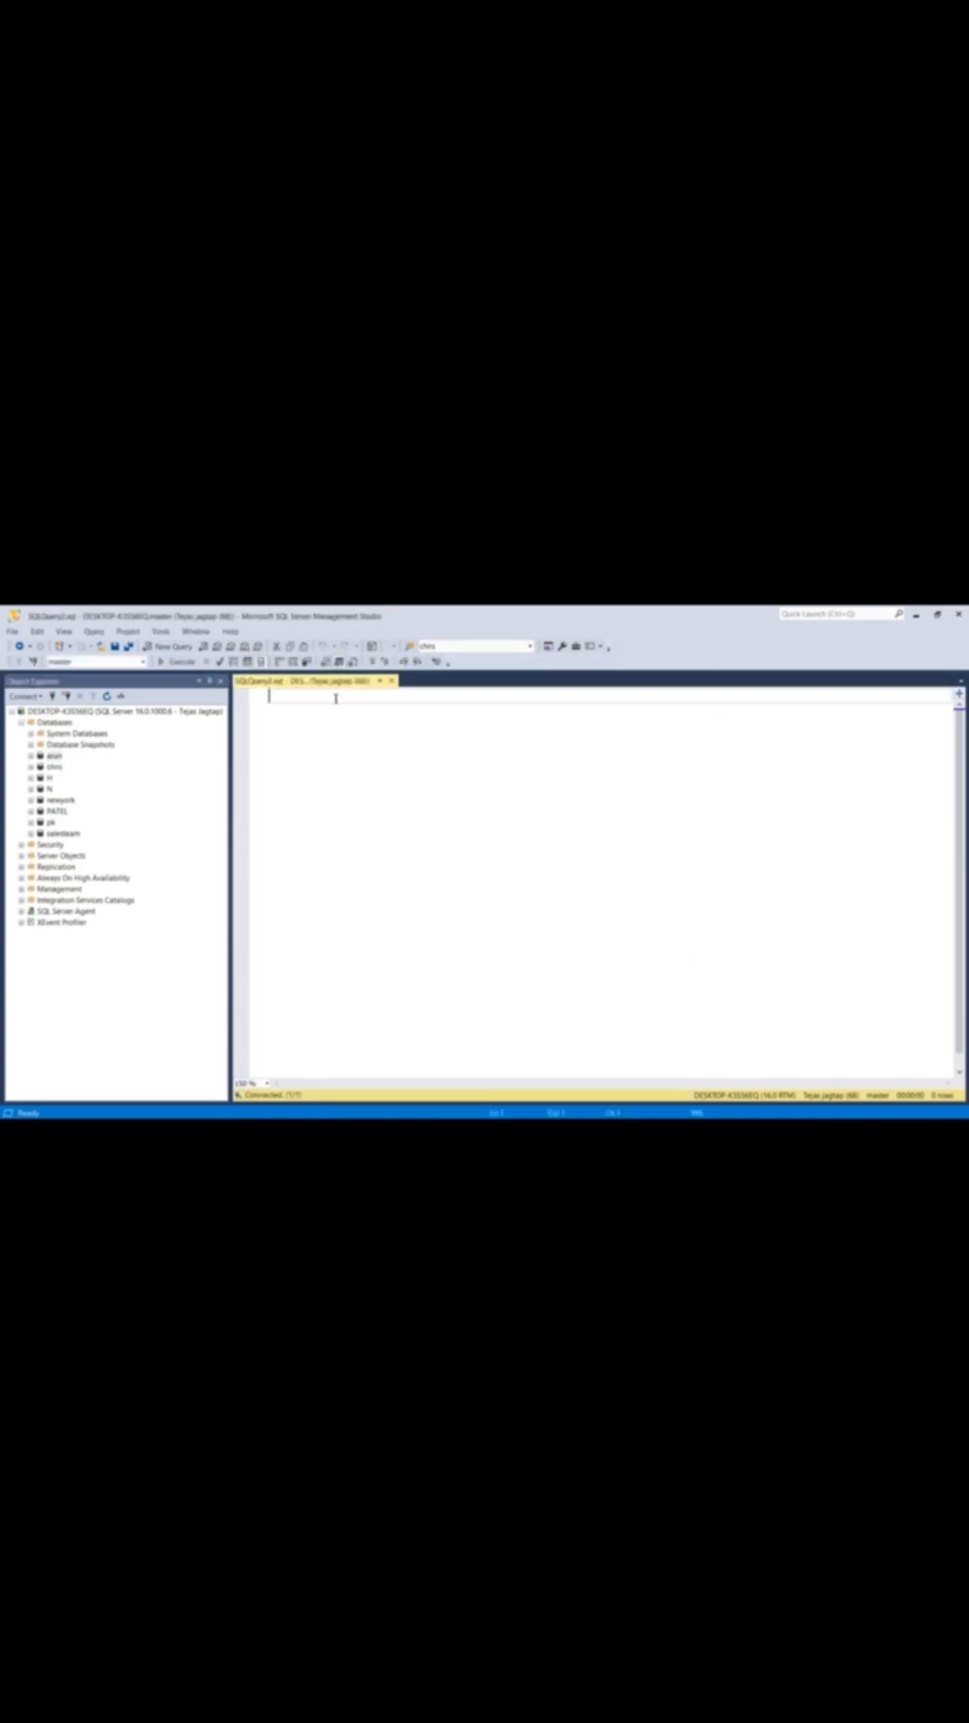
# - Run the DROP DATABASE statement and confirm the Messages pane reports successful completion
pyautogui.click(180, 661)
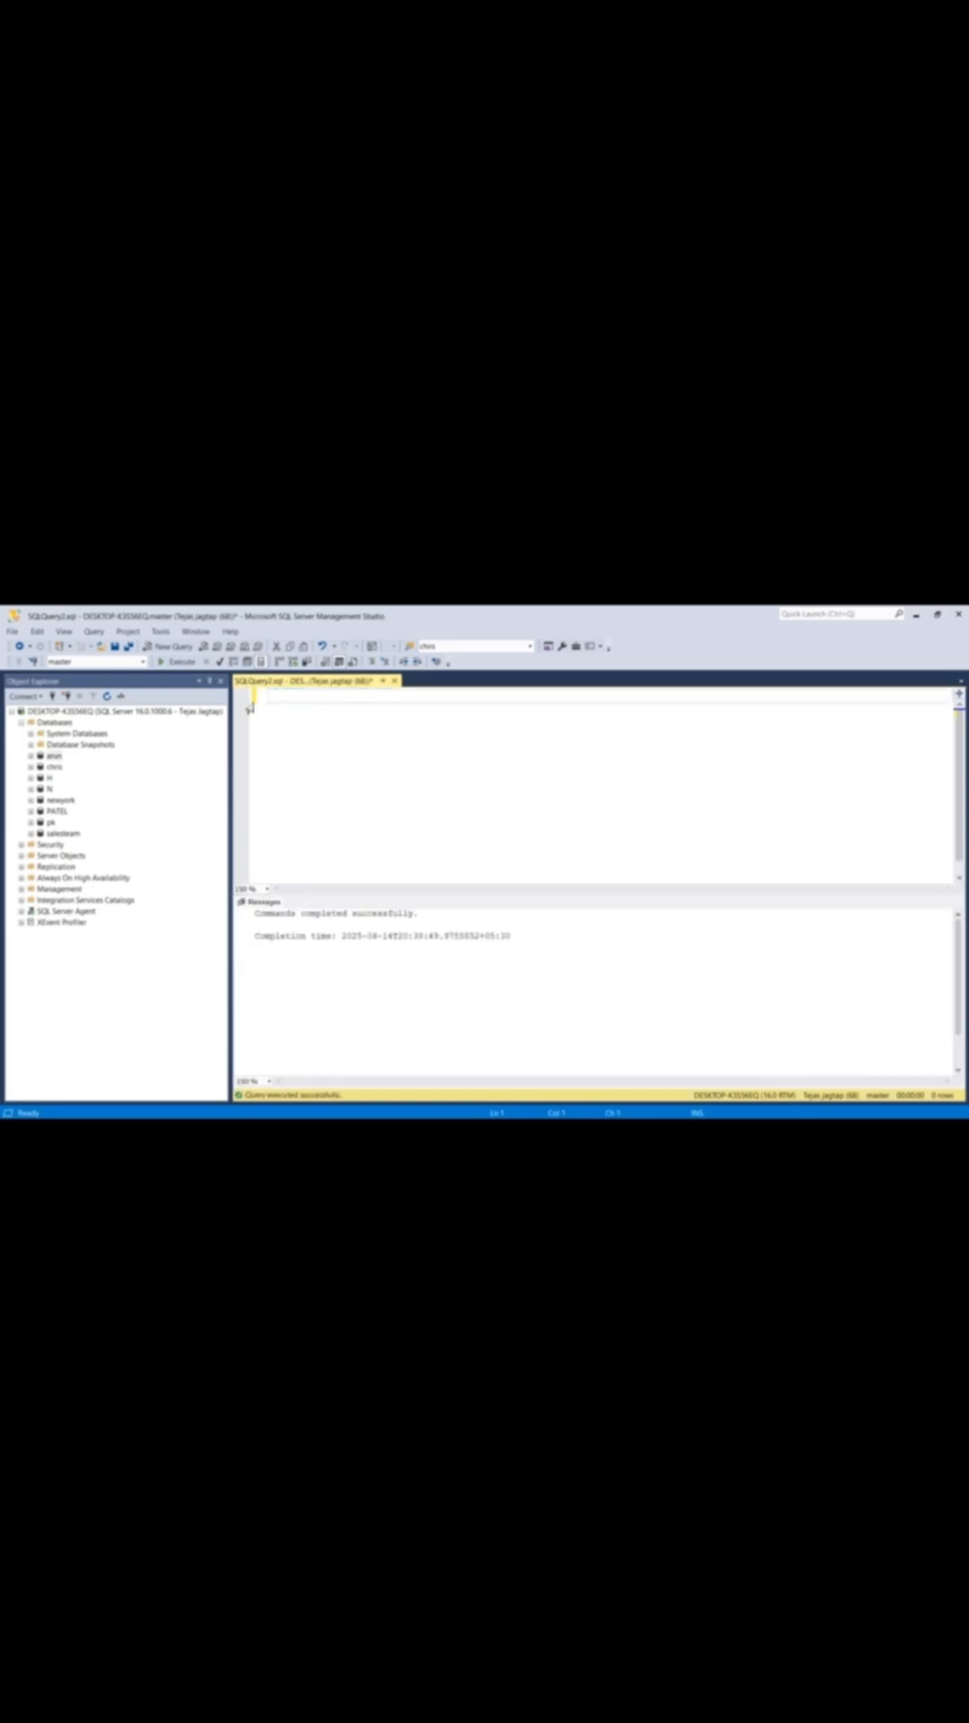